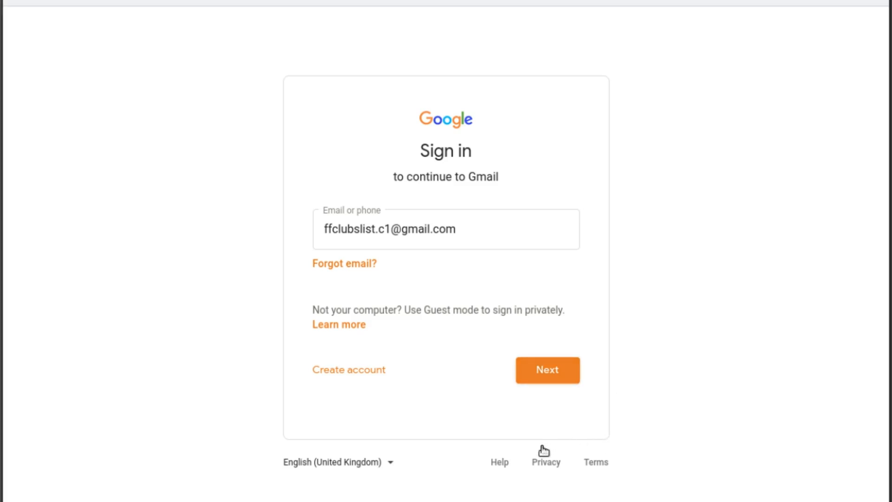
- Submit the Gmail address and a password, which Google rejects with 'Couldn't sign you in'
{"action": "left_click", "coordinate": [546, 370]}
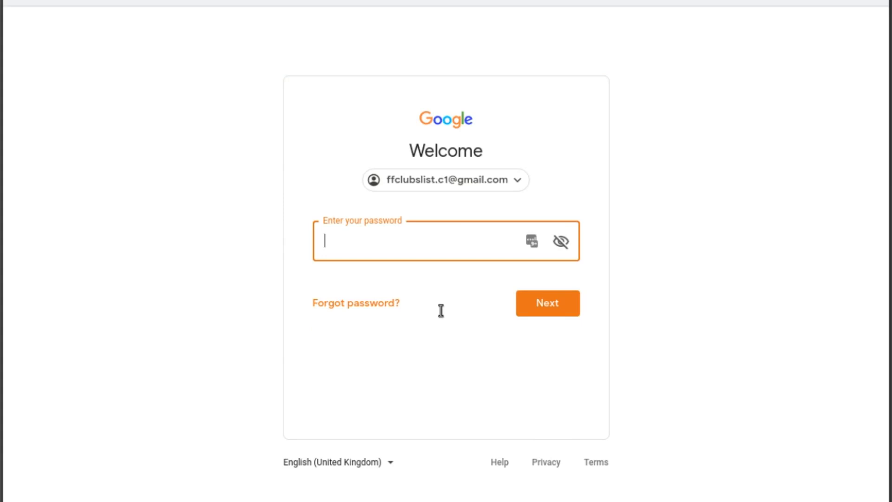
{"action": "type", "text": "password"}
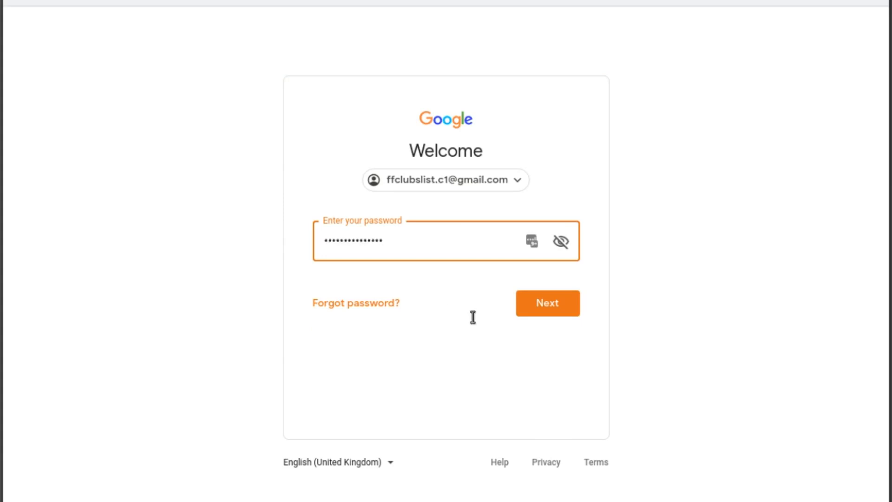
{"action": "left_click", "coordinate": [547, 302]}
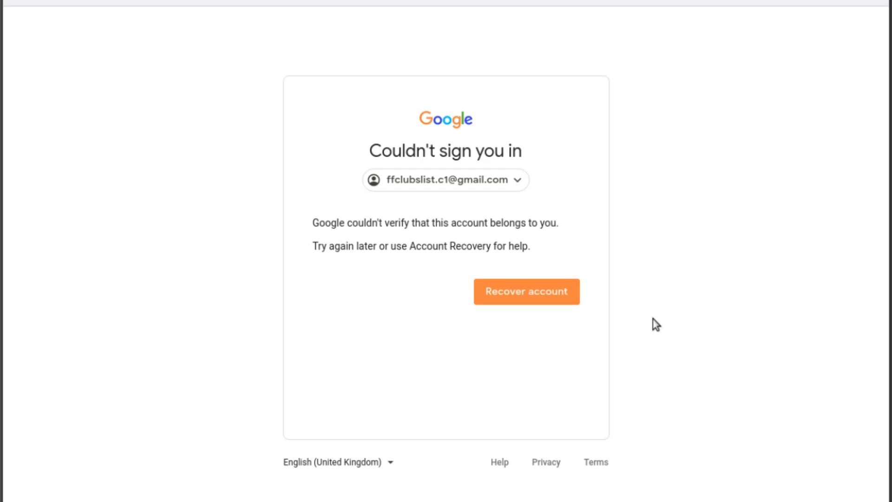
{"action": "mouse_move", "coordinate": [658, 329]}
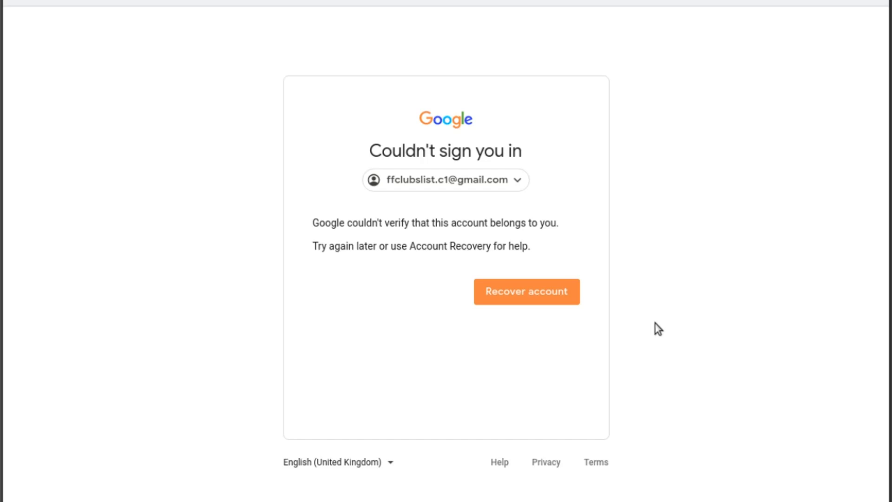
{"action": "mouse_move", "coordinate": [591, 436]}
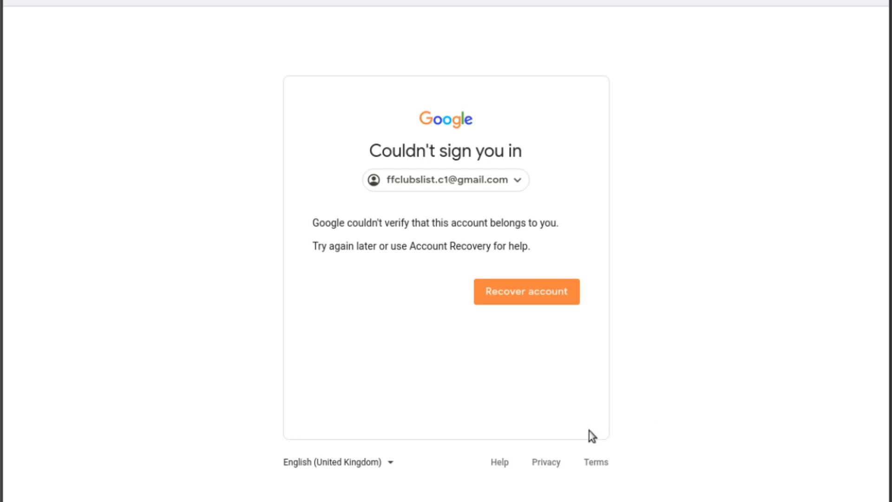
{"action": "mouse_move", "coordinate": [525, 377]}
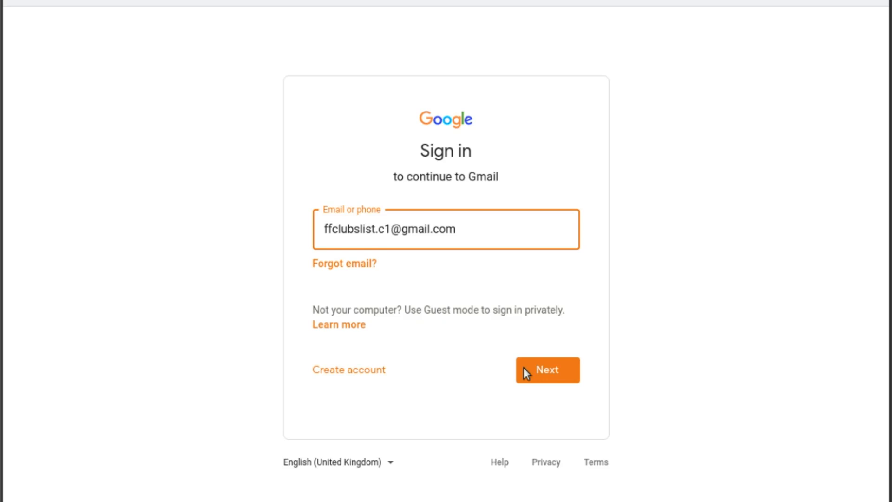
{"action": "mouse_move", "coordinate": [370, 377]}
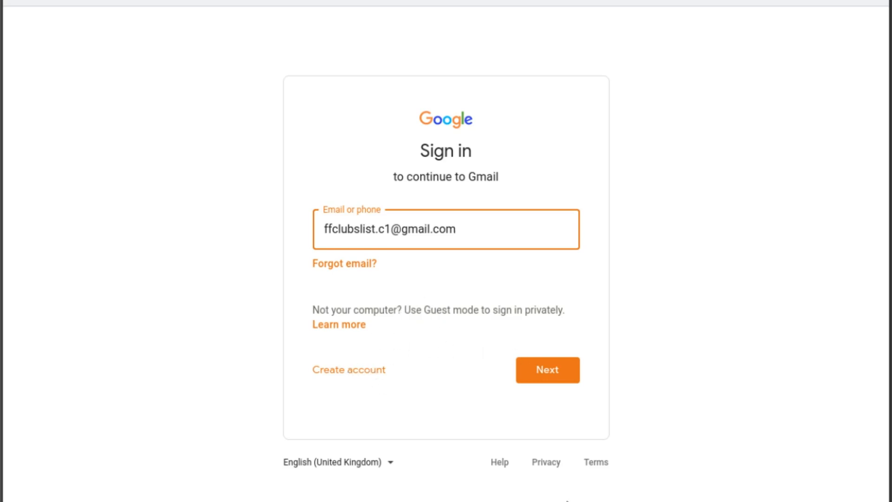
- Resubmit the same Gmail address and password, getting 'Couldn't sign you in' again
{"action": "left_click", "coordinate": [547, 370]}
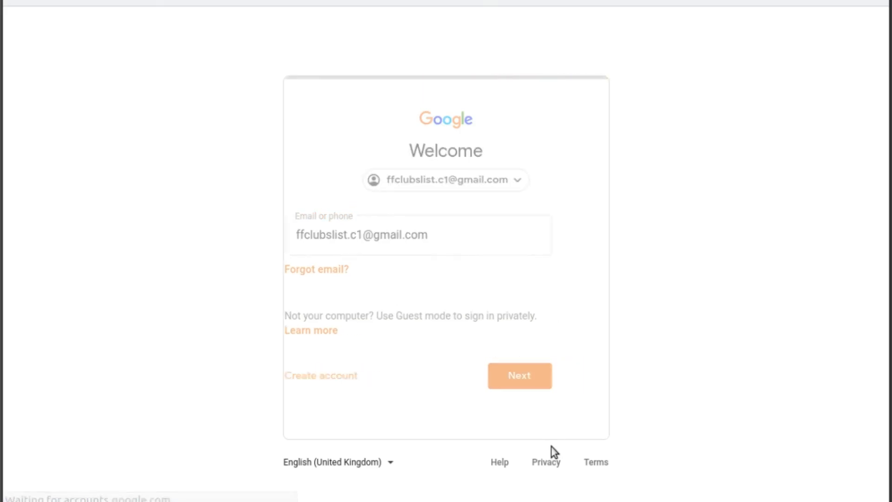
{"action": "left_click", "coordinate": [519, 375]}
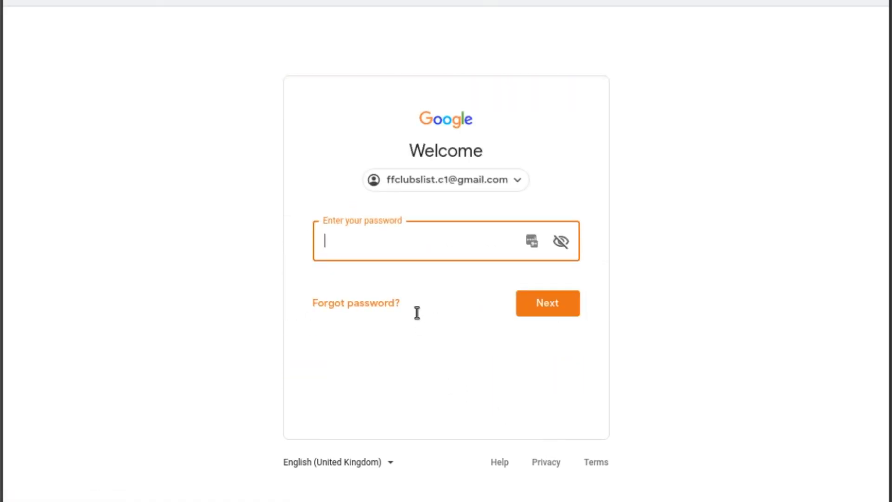
{"action": "type", "text": "password"}
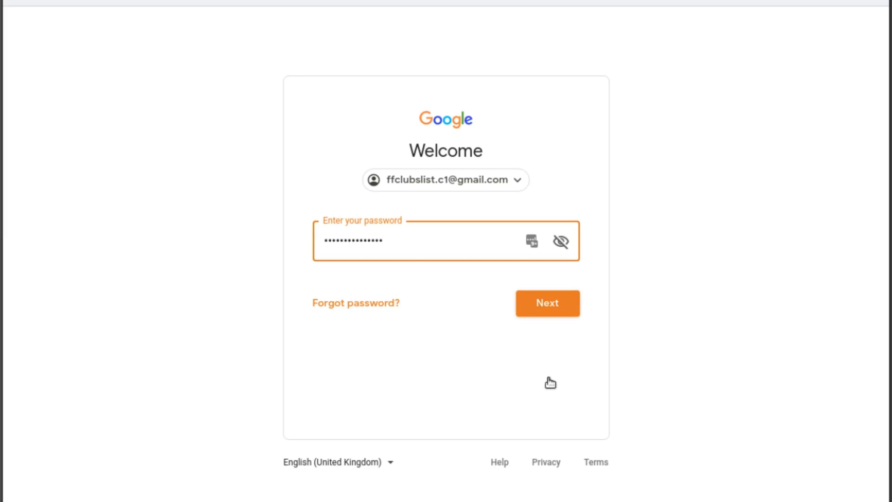
{"action": "left_click", "coordinate": [546, 302]}
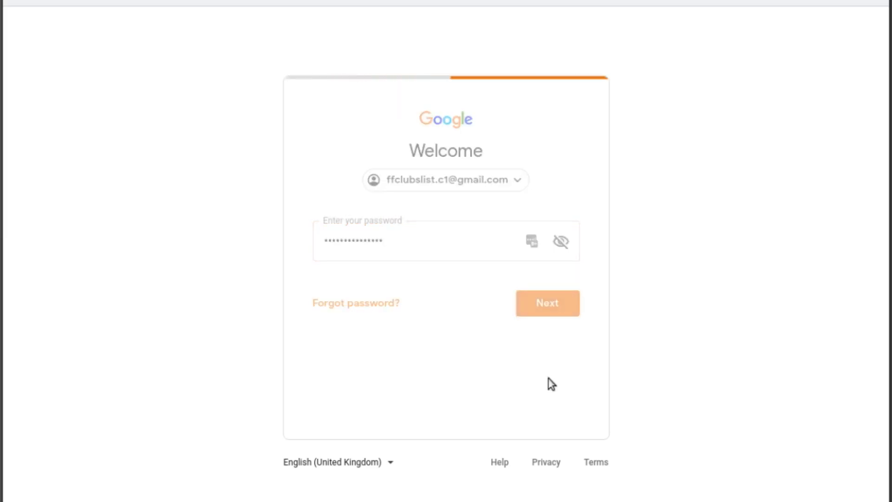
{"action": "left_click", "coordinate": [546, 302]}
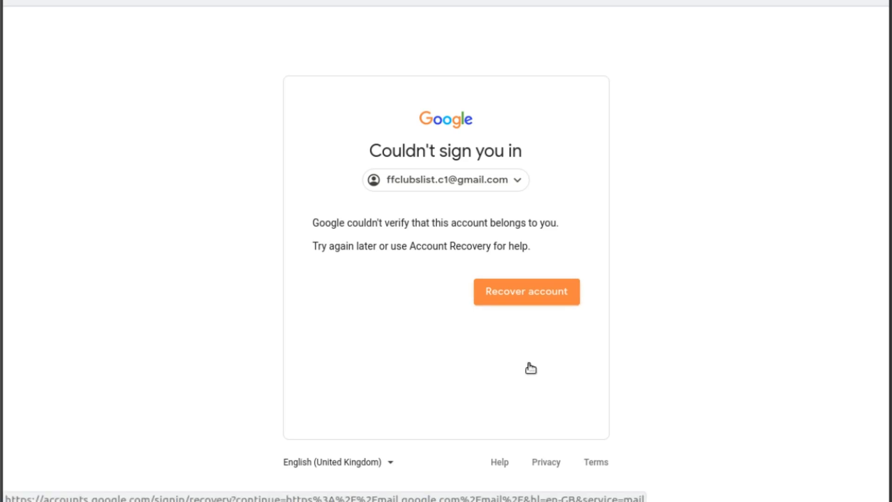
- Return to the email page and submit the address and password a third time
{"action": "left_click", "coordinate": [525, 291]}
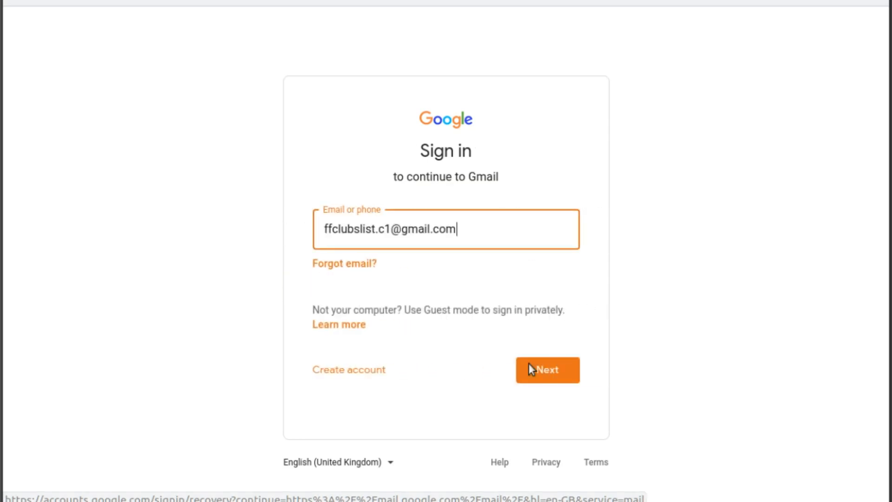
{"action": "left_click", "coordinate": [547, 370]}
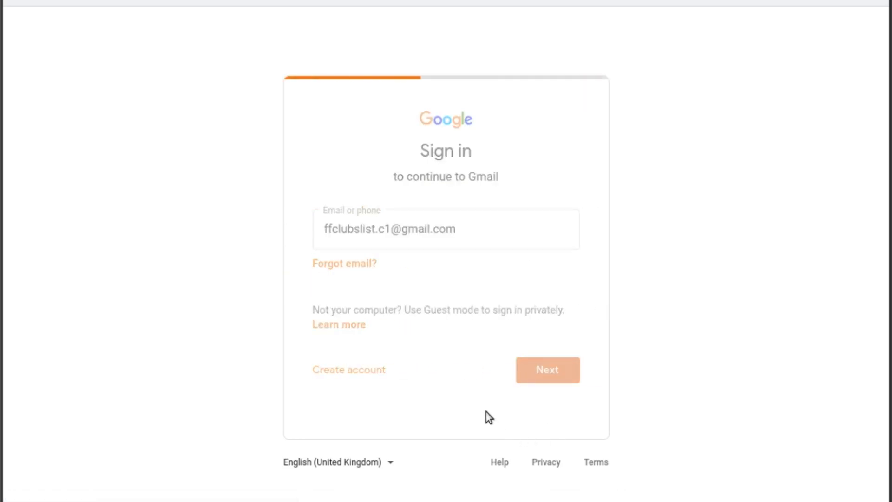
{"action": "left_click", "coordinate": [545, 370]}
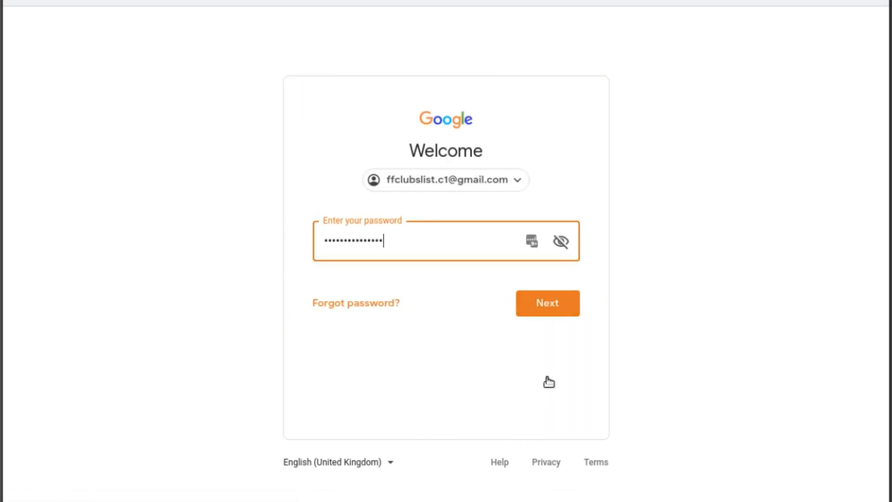
{"action": "left_click", "coordinate": [546, 302]}
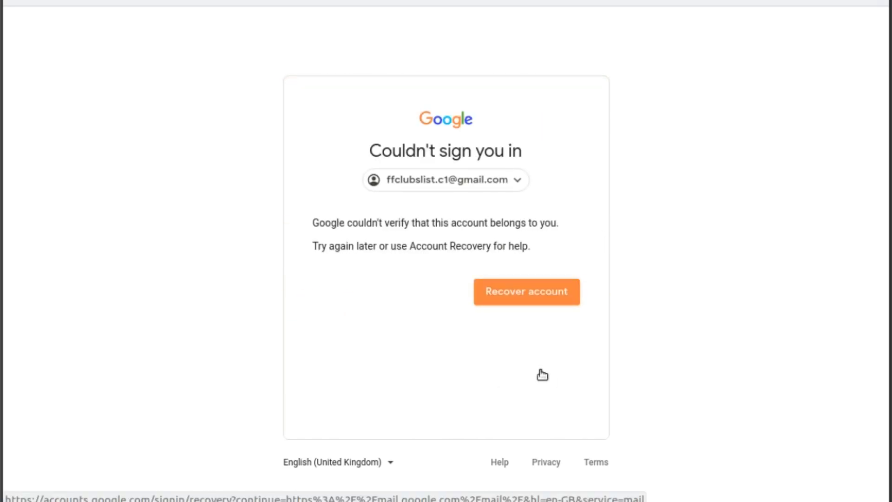
- Go back again, resubmit the address, and enter the password once more
{"action": "left_click", "coordinate": [525, 292]}
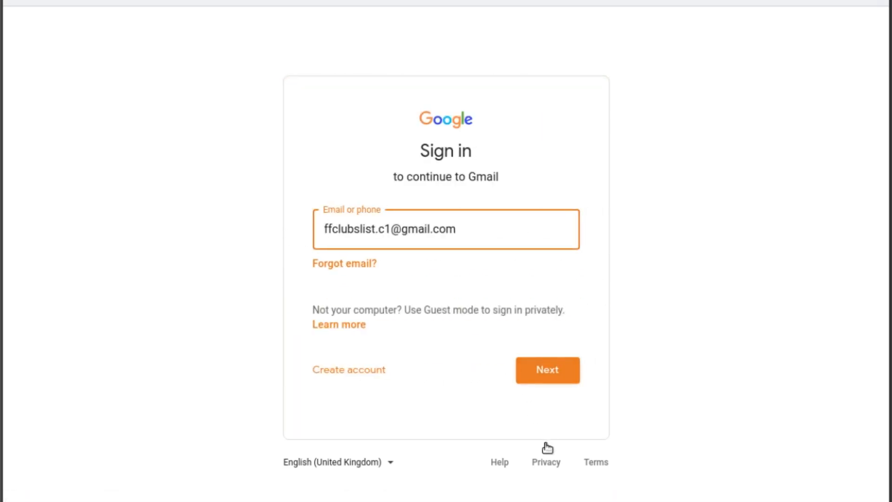
{"action": "left_click", "coordinate": [545, 370]}
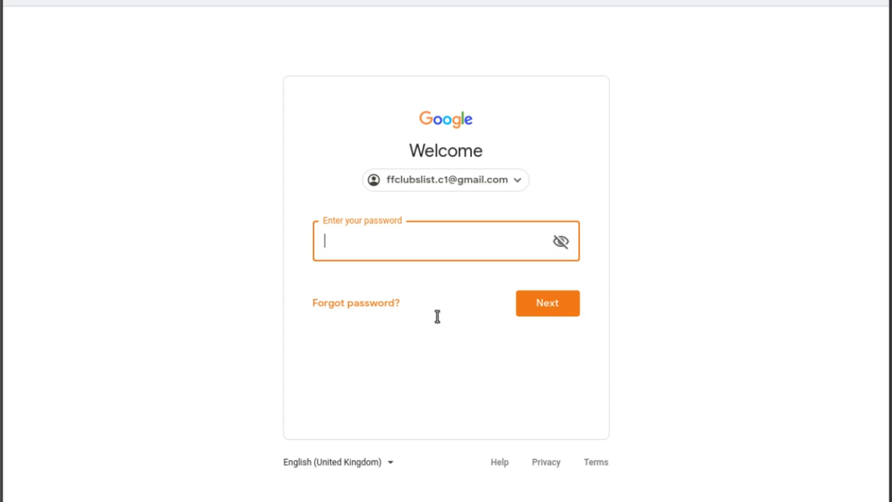
{"action": "type", "text": "password"}
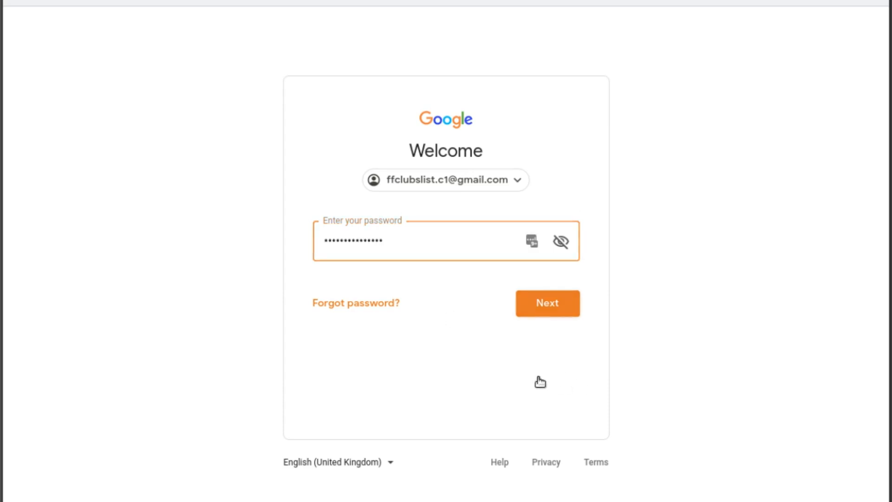
{"action": "left_click", "coordinate": [546, 302]}
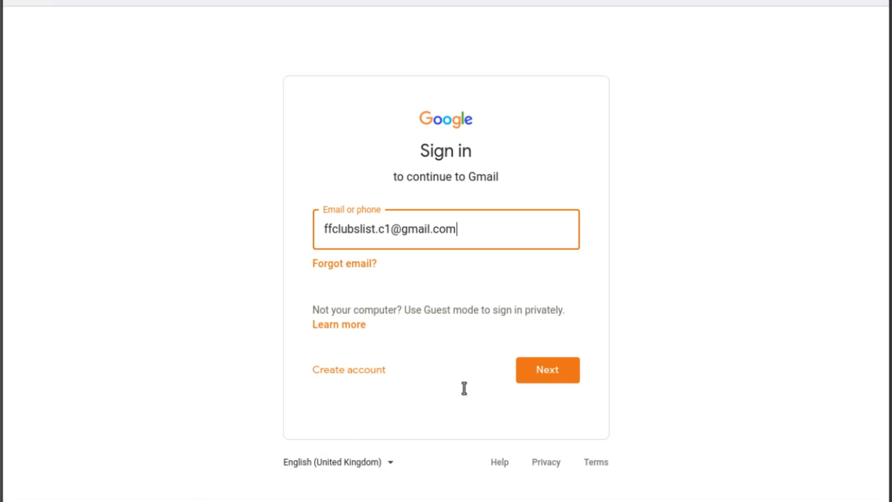
- Open the 'Browse Chrome as a guest' help article and scroll through the Open guest mode steps
{"action": "left_click", "coordinate": [547, 369]}
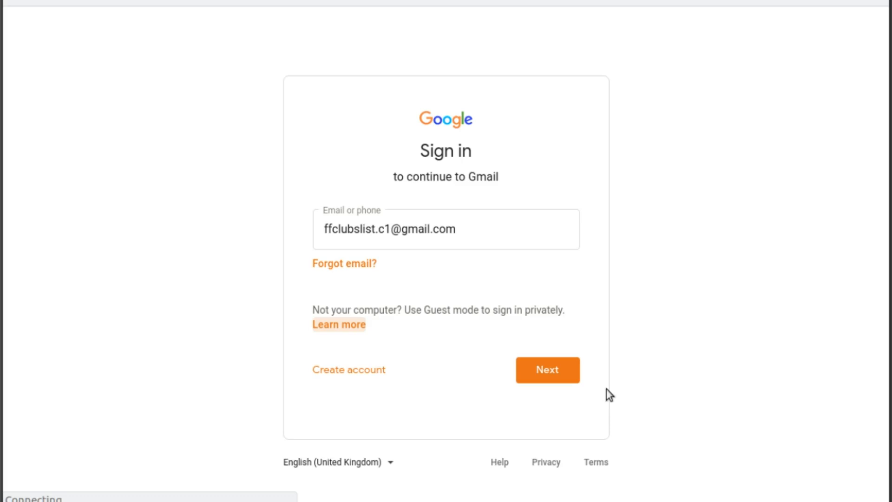
{"action": "left_click", "coordinate": [338, 324]}
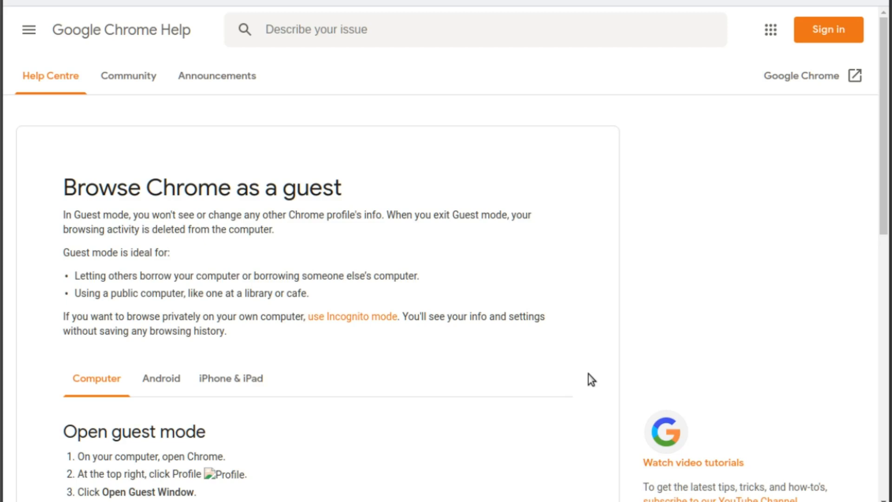
{"action": "scroll", "scroll_direction": "down", "scroll_amount": 3}
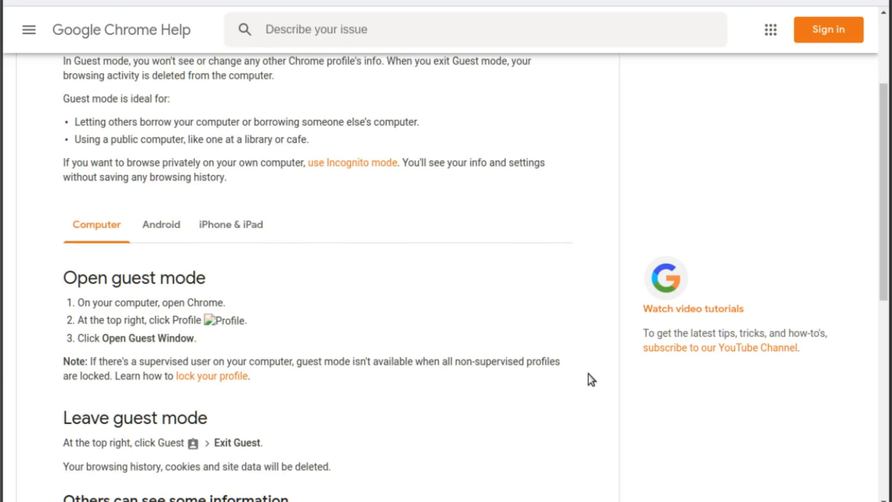
{"action": "scroll", "scroll_direction": "down", "scroll_amount": 3}
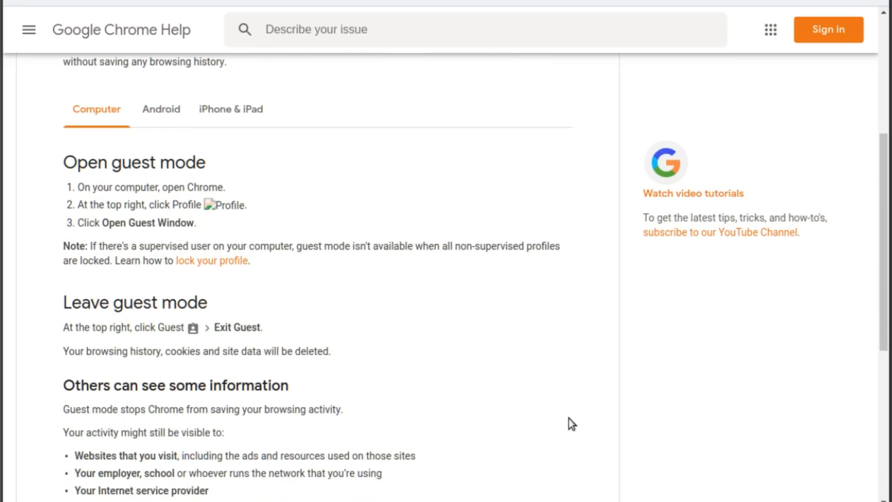
{"action": "scroll", "scroll_direction": "down", "scroll_amount": 3}
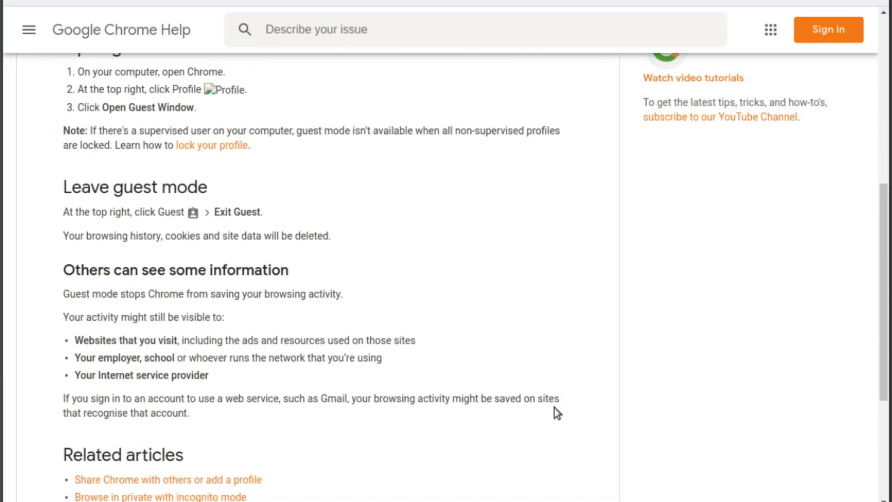
{"action": "mouse_move", "coordinate": [387, 307]}
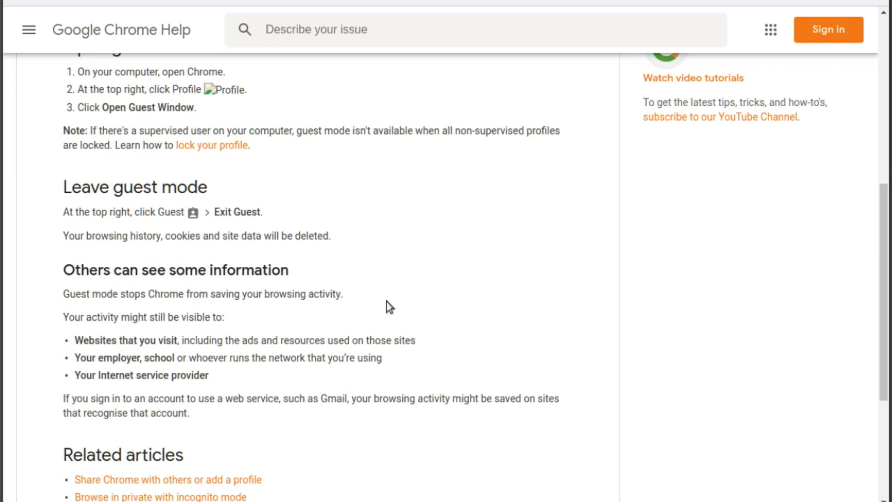
{"action": "scroll", "scroll_direction": "up", "scroll_amount": 3}
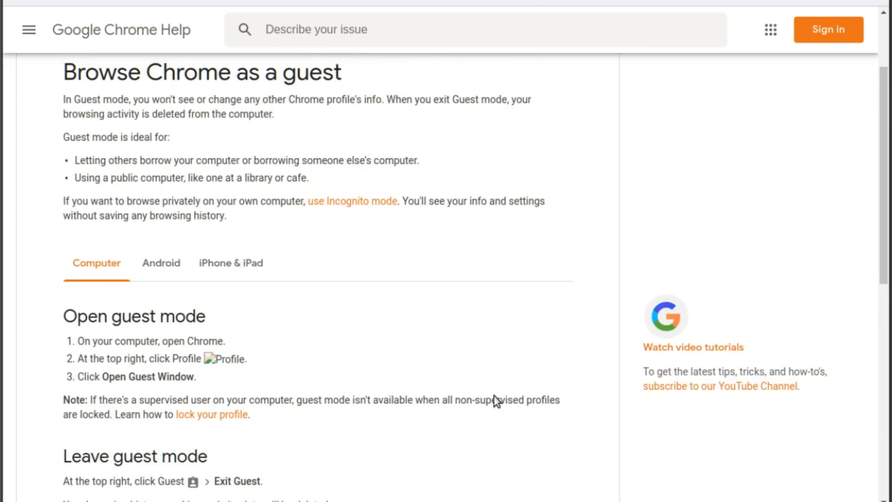
{"action": "mouse_move", "coordinate": [305, 358]}
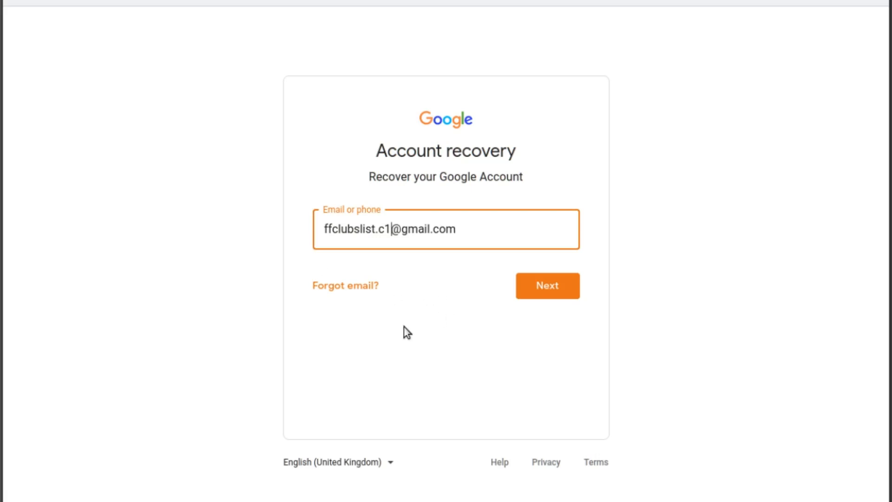
- Remove the extra characters from the address and submit the last remembered password
{"action": "key", "text": "Backspace"}
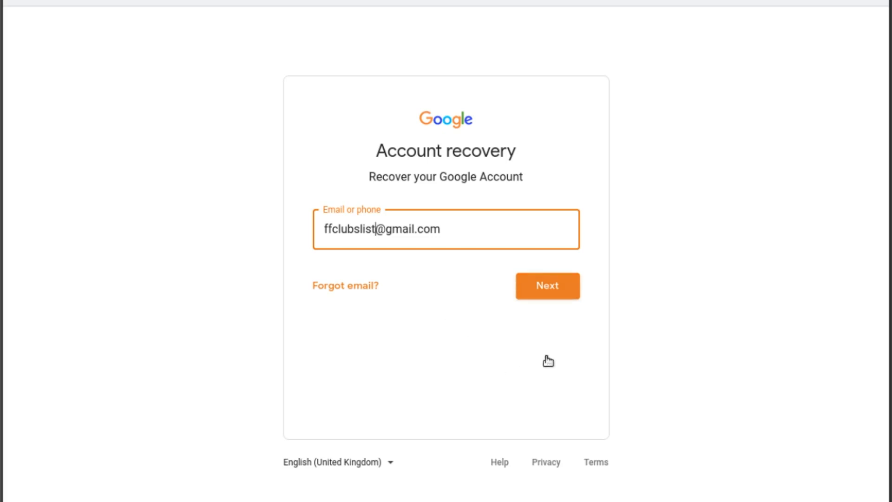
{"action": "left_click", "coordinate": [545, 286]}
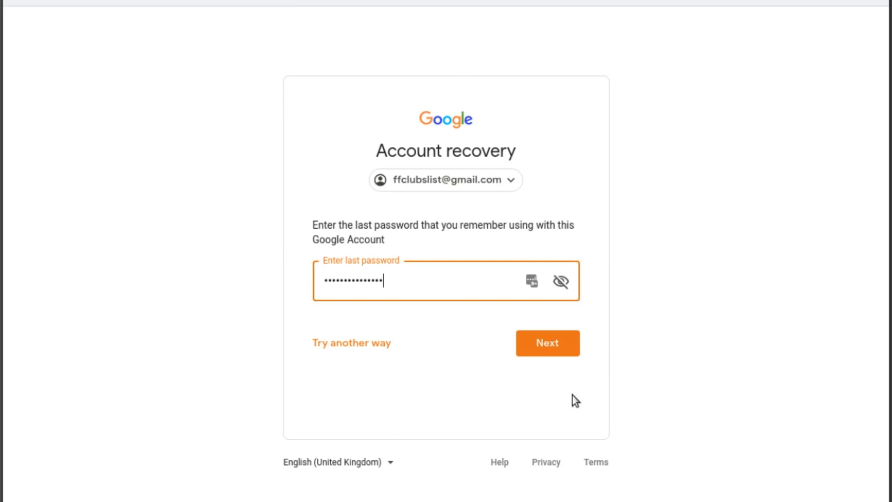
{"action": "left_click", "coordinate": [547, 343]}
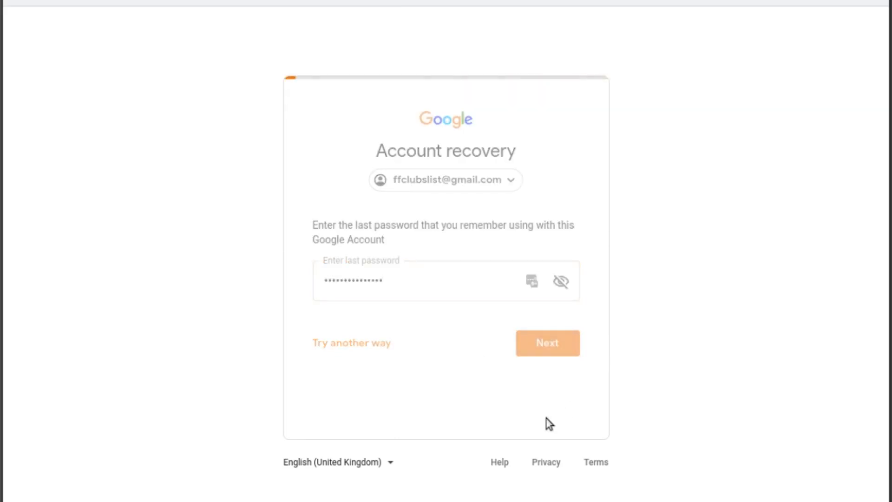
{"action": "left_click", "coordinate": [547, 343]}
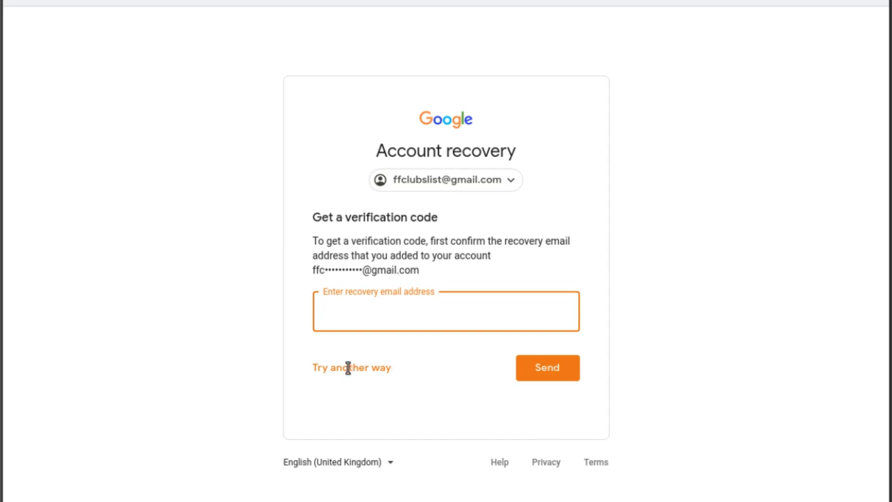
{"action": "left_click", "coordinate": [445, 311]}
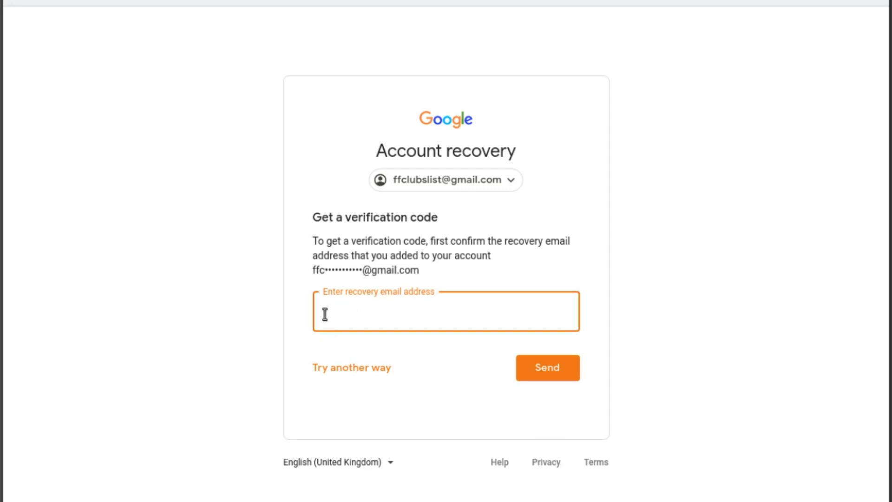
{"action": "mouse_move", "coordinate": [554, 315]}
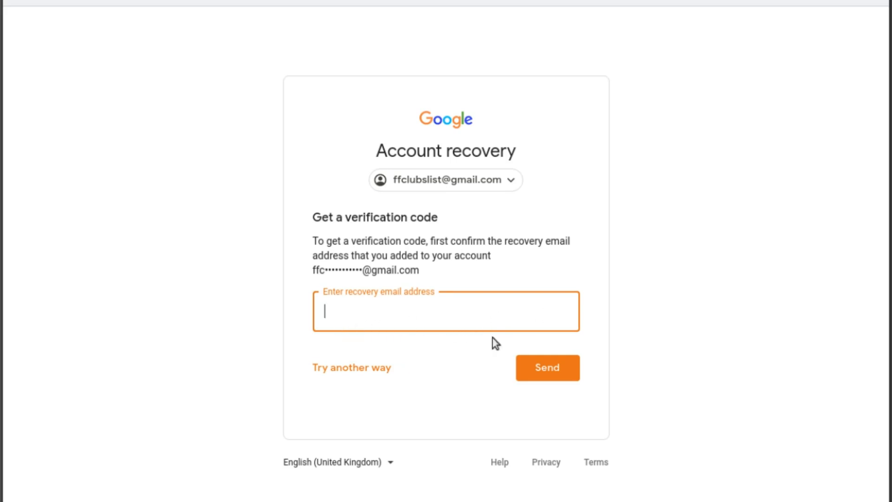
{"action": "mouse_move", "coordinate": [410, 387]}
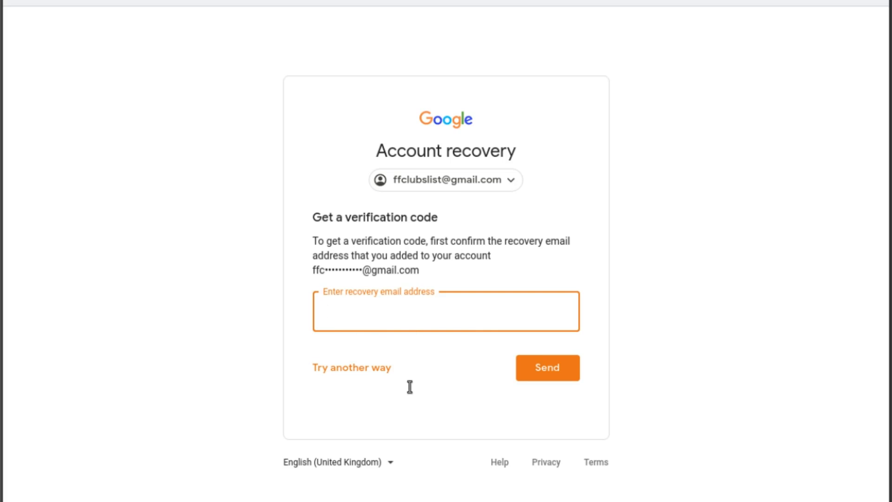
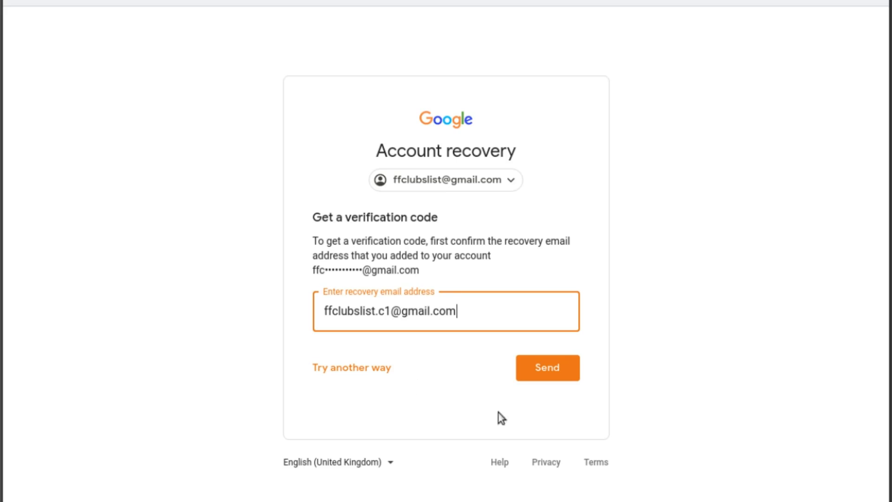
{"action": "mouse_move", "coordinate": [549, 445]}
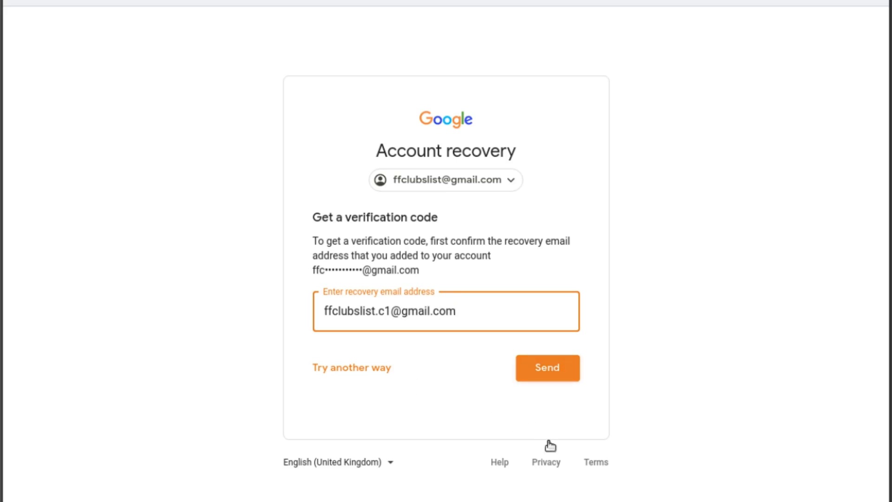
- Send the verification code to that address, then choose Try another way
{"action": "left_click", "coordinate": [547, 367]}
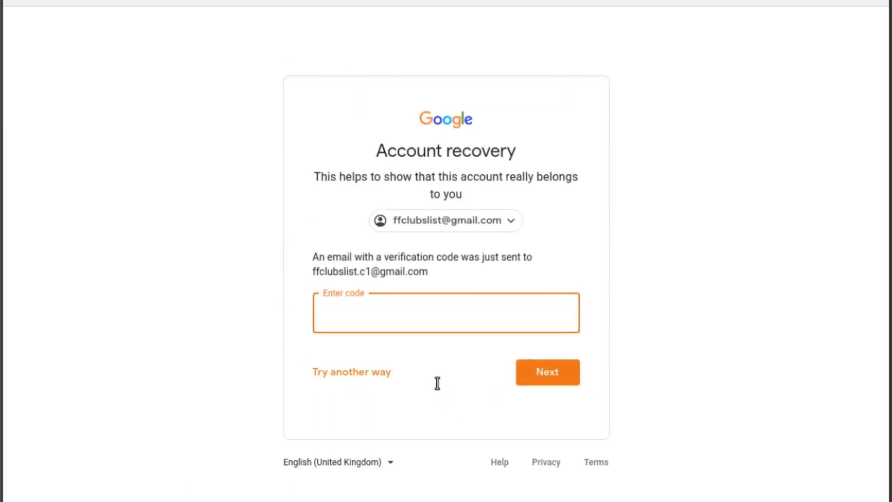
{"action": "left_click", "coordinate": [446, 312]}
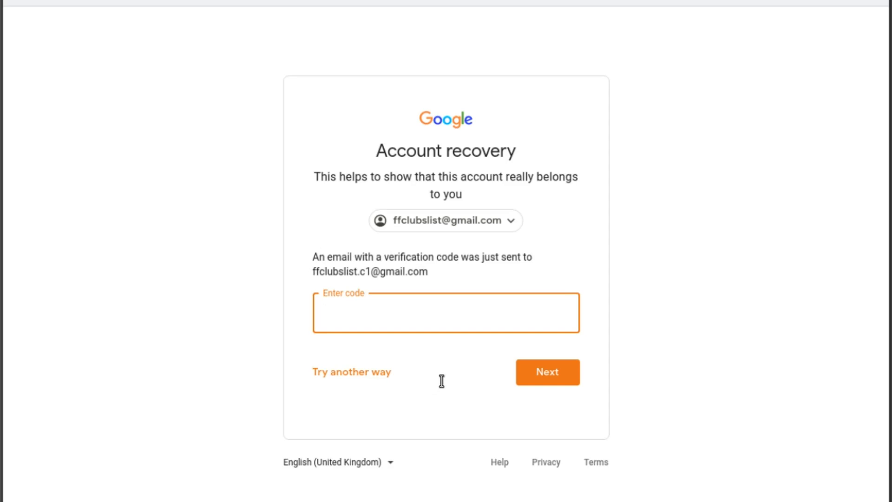
{"action": "left_click", "coordinate": [445, 314]}
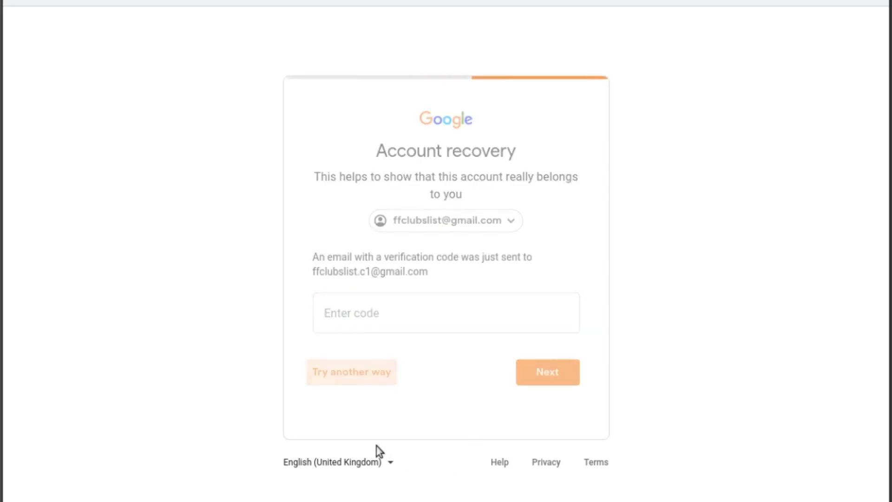
- Fill in Year 2009 and Month January for the account creation date, then submit
{"action": "left_click", "coordinate": [351, 372]}
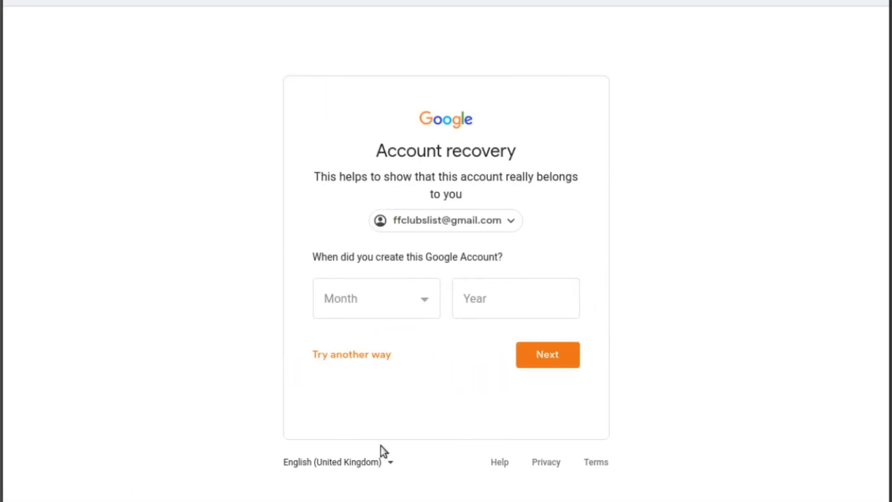
{"action": "mouse_move", "coordinate": [434, 379]}
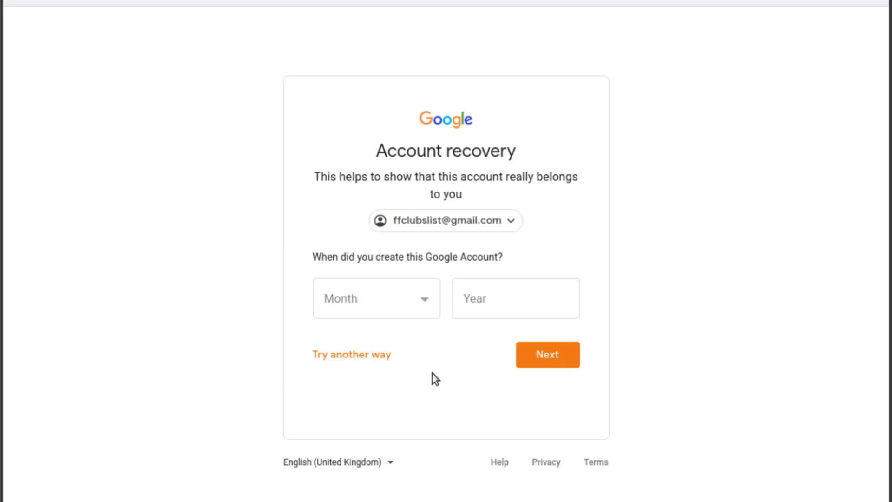
{"action": "mouse_move", "coordinate": [421, 381]}
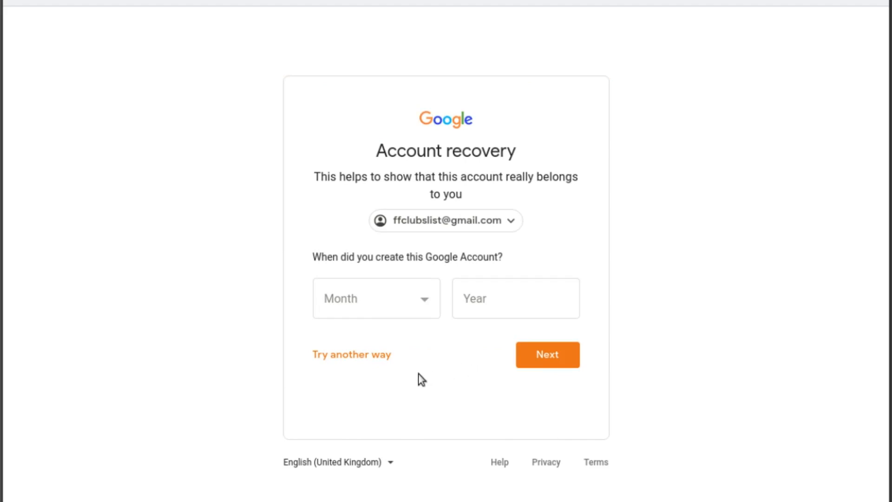
{"action": "left_click", "coordinate": [515, 298]}
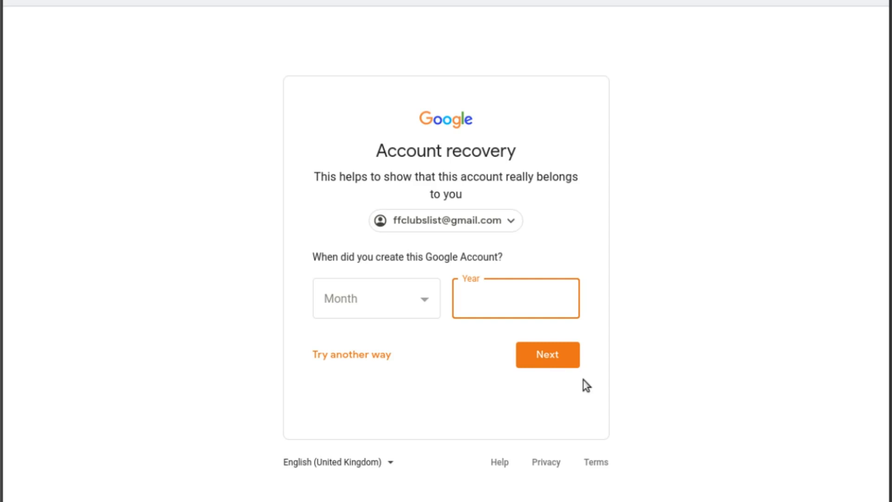
{"action": "left_click", "coordinate": [515, 298]}
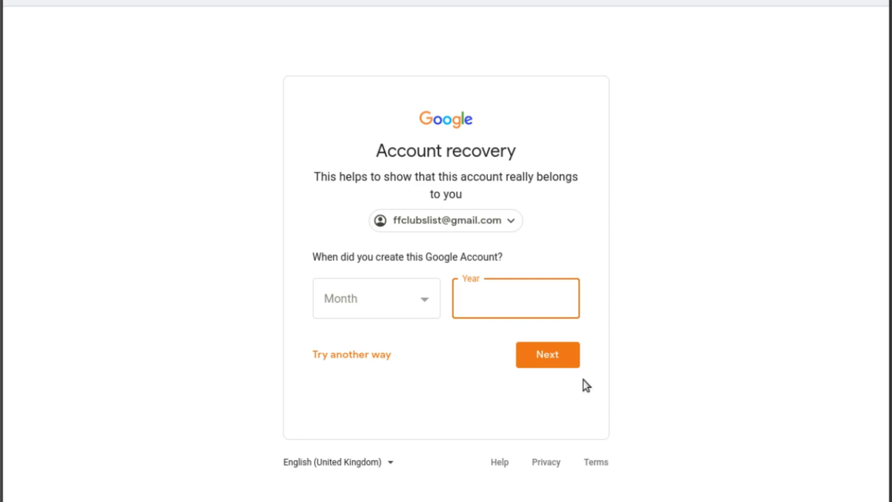
{"action": "type", "text": "2009"}
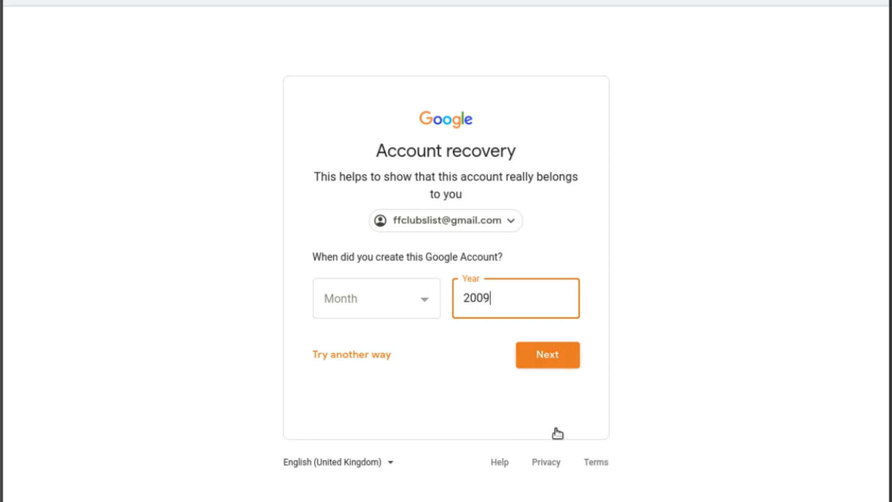
{"action": "left_click", "coordinate": [546, 354]}
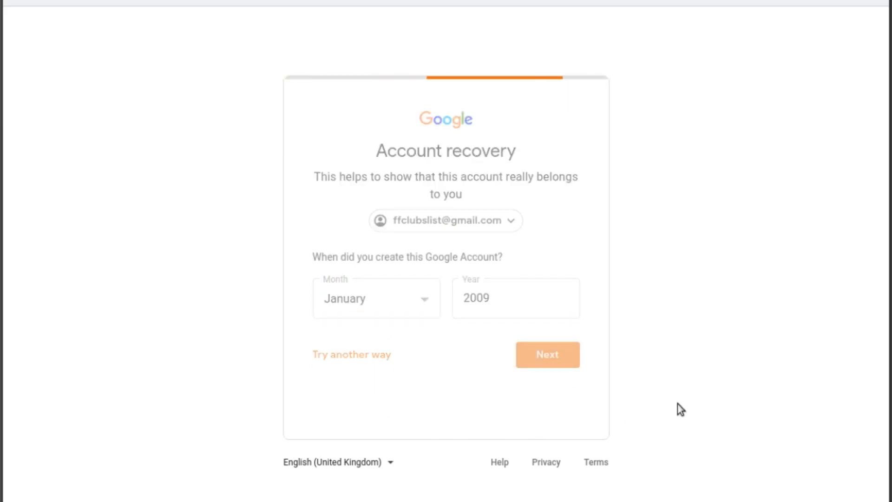
{"action": "left_click", "coordinate": [545, 354]}
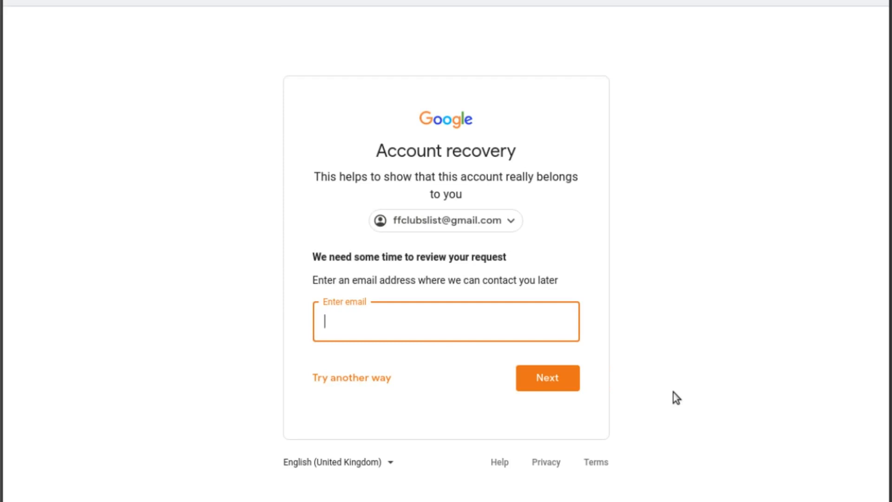
{"action": "mouse_move", "coordinate": [441, 393]}
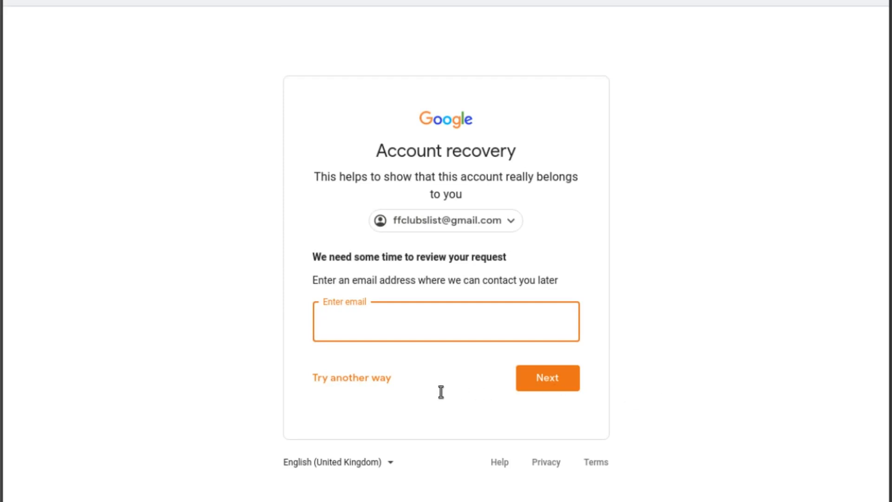
{"action": "left_click", "coordinate": [446, 321]}
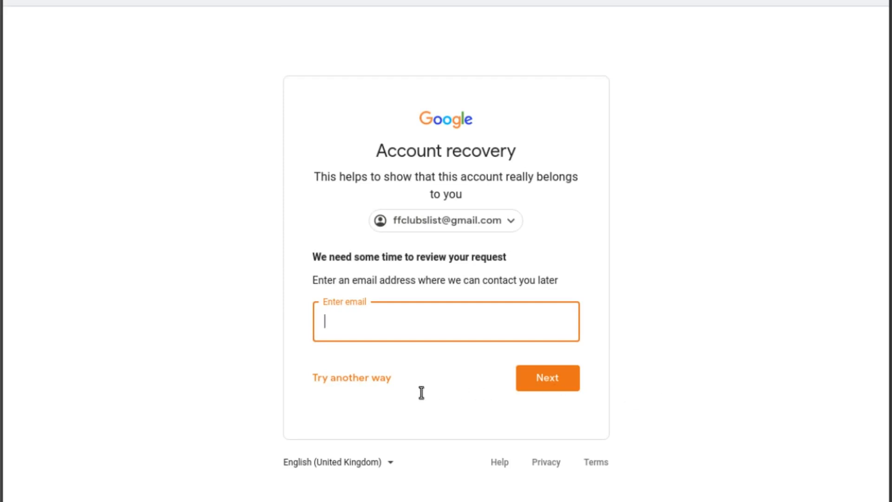
{"action": "mouse_move", "coordinate": [431, 395]}
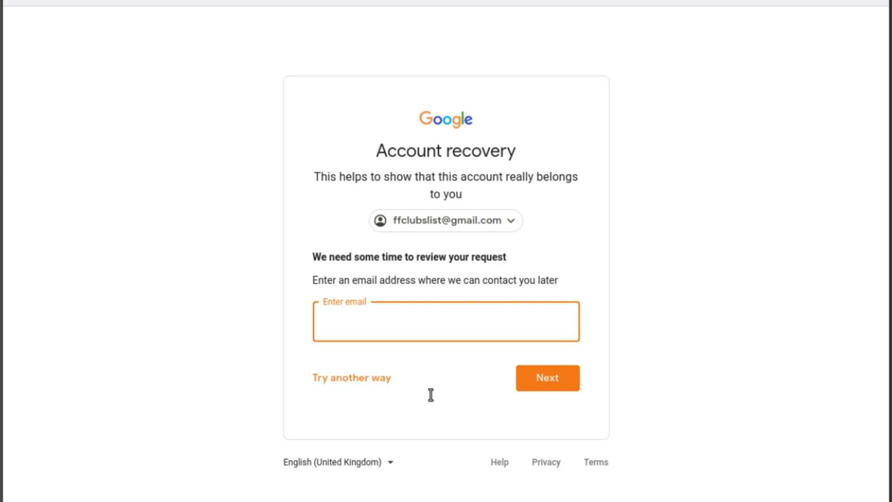
{"action": "left_click", "coordinate": [445, 321]}
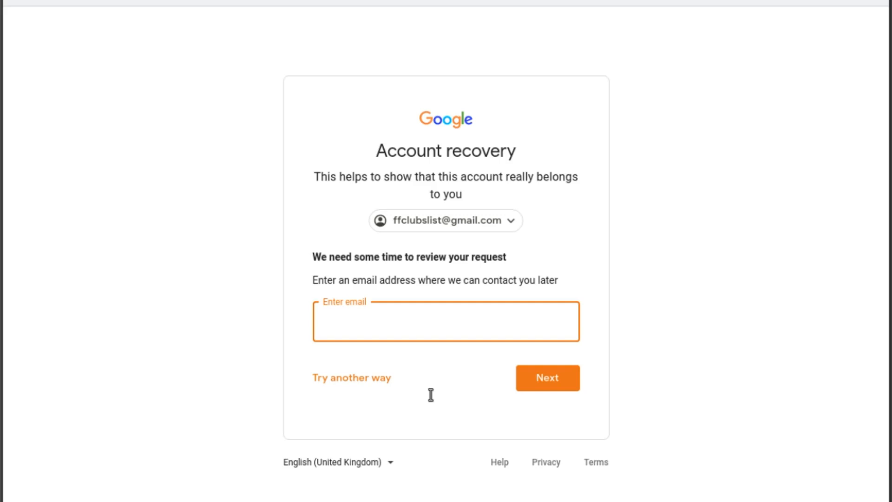
{"action": "left_click", "coordinate": [445, 322]}
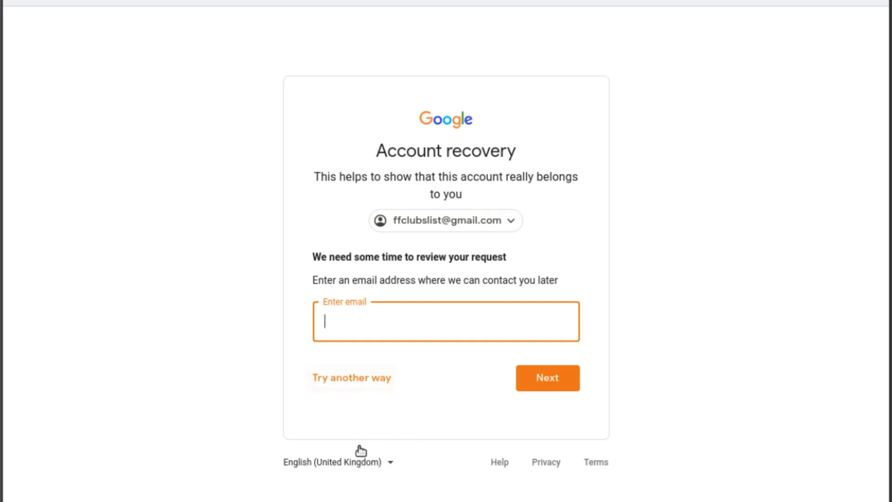
{"action": "mouse_move", "coordinate": [412, 397]}
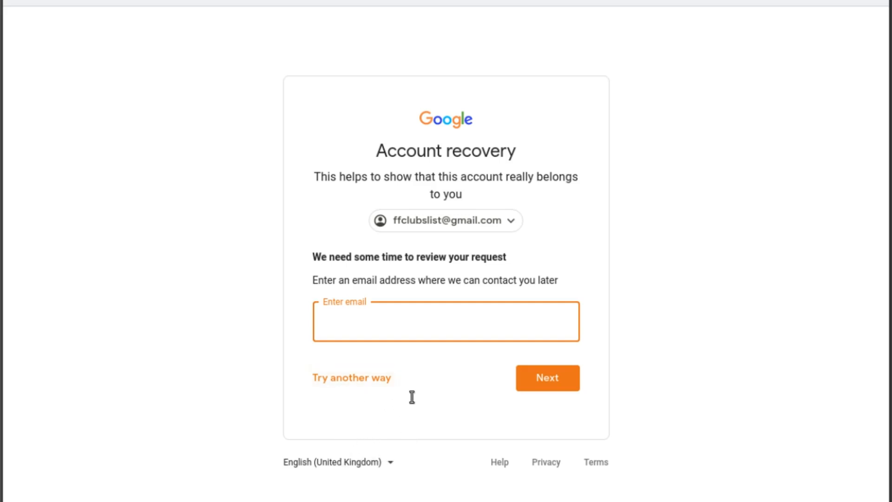
{"action": "left_click", "coordinate": [446, 321]}
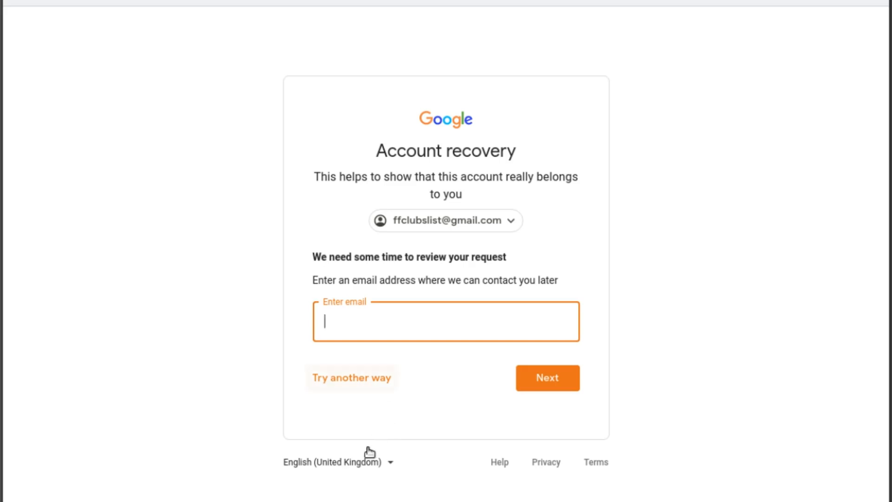
{"action": "left_click", "coordinate": [546, 377]}
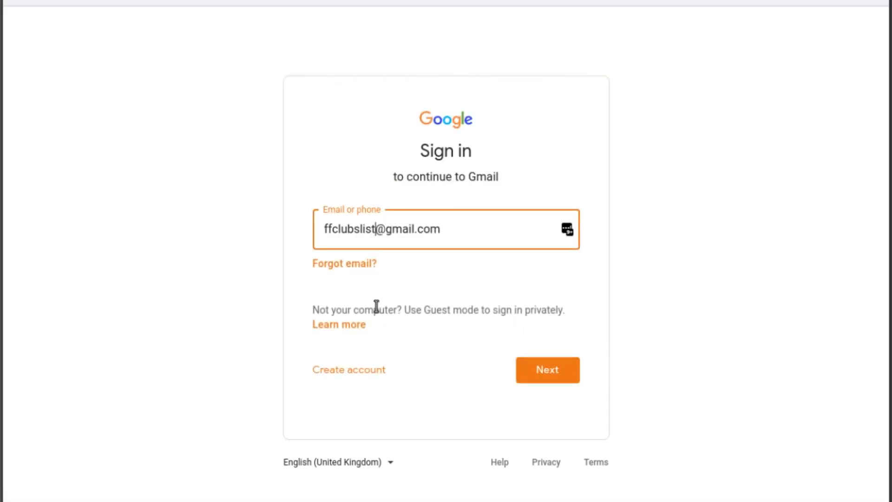
- Change the address to the .c1 account and attempt a password sign-in
{"action": "type", "text": "."}
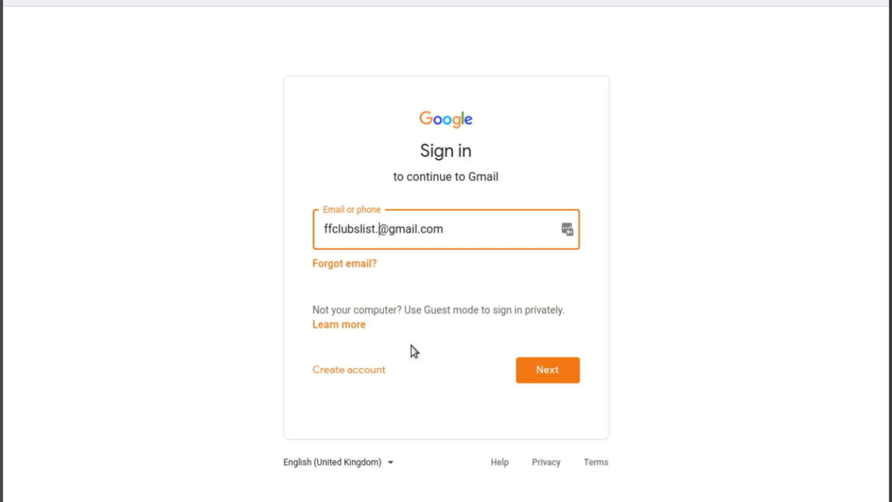
{"action": "type", "text": "c1"}
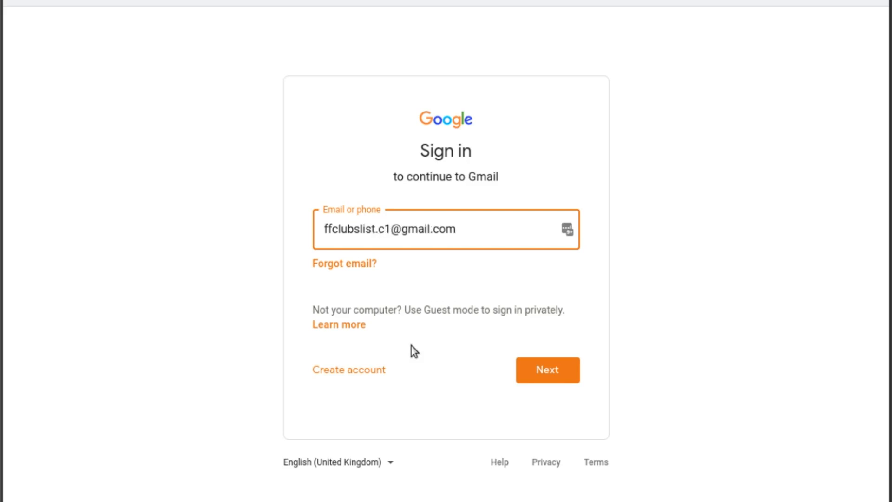
{"action": "left_click", "coordinate": [546, 370]}
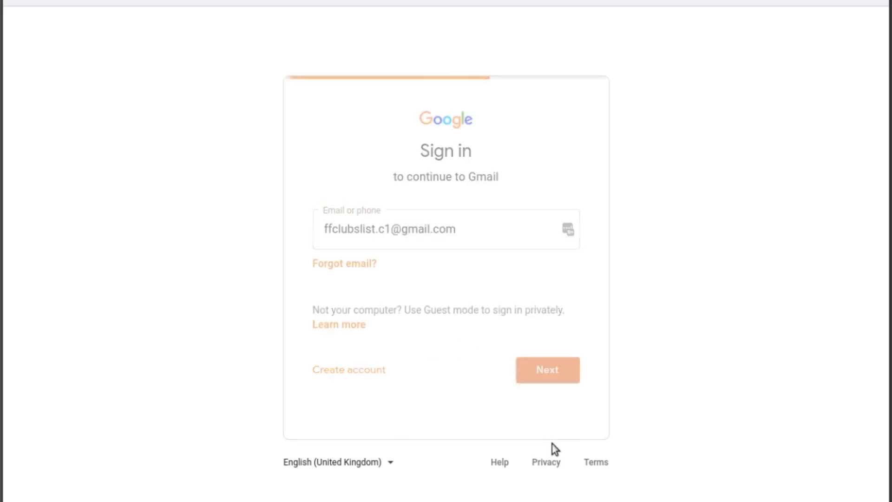
{"action": "left_click", "coordinate": [546, 369]}
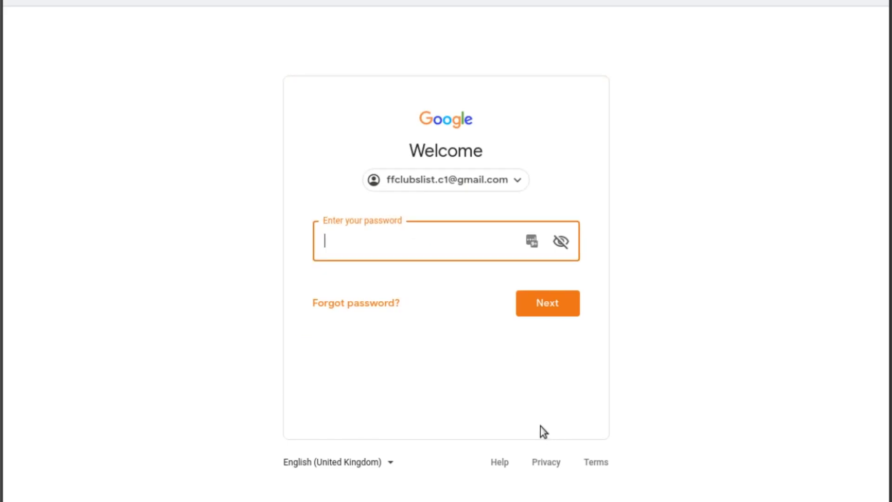
{"action": "left_click", "coordinate": [546, 302]}
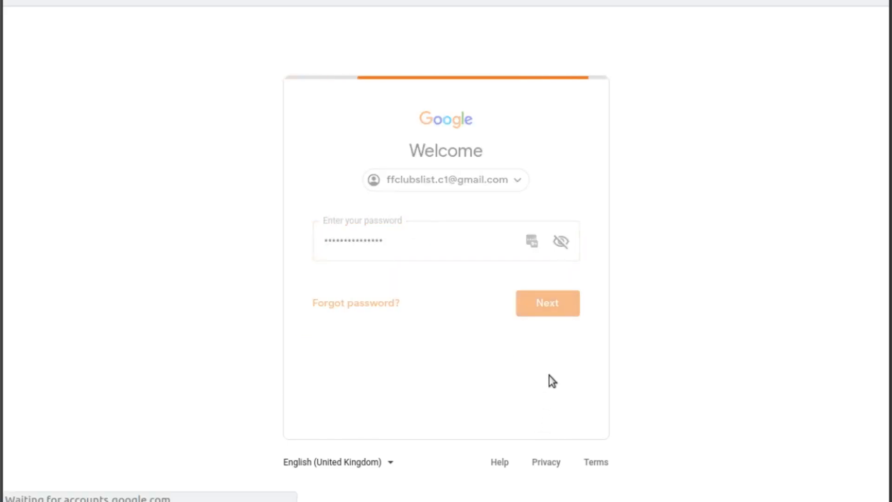
{"action": "left_click", "coordinate": [547, 303]}
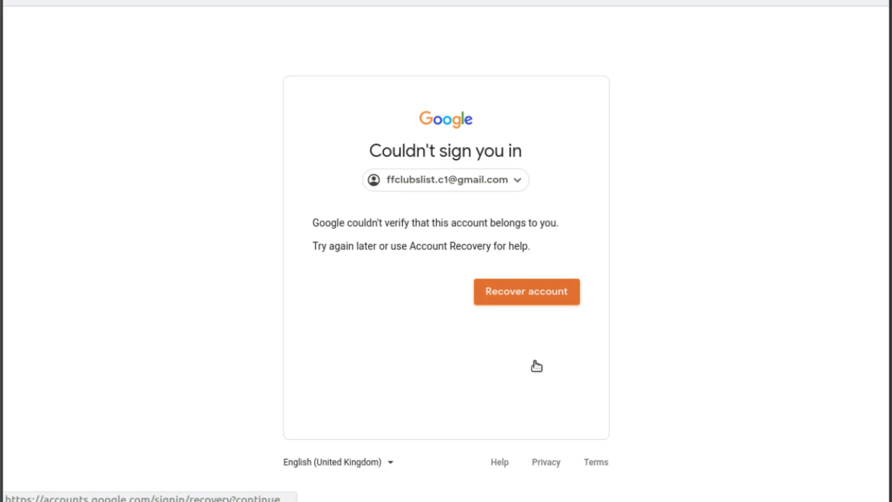
- Start account recovery with the prefilled address and resubmit the password
{"action": "left_click", "coordinate": [525, 292]}
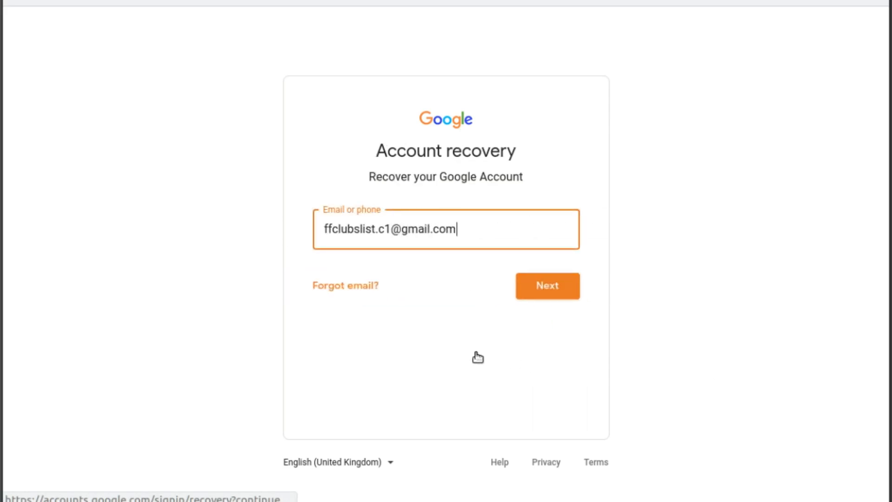
{"action": "left_click", "coordinate": [546, 286]}
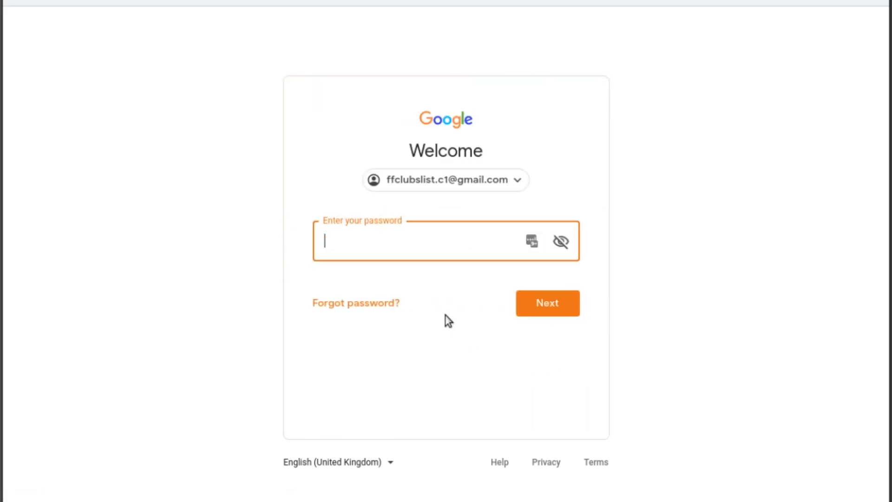
{"action": "left_click", "coordinate": [547, 303]}
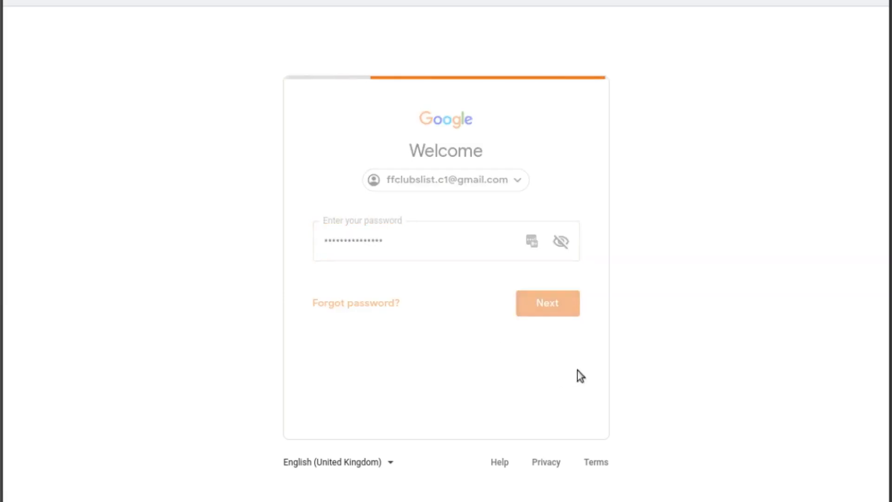
{"action": "left_click", "coordinate": [547, 302]}
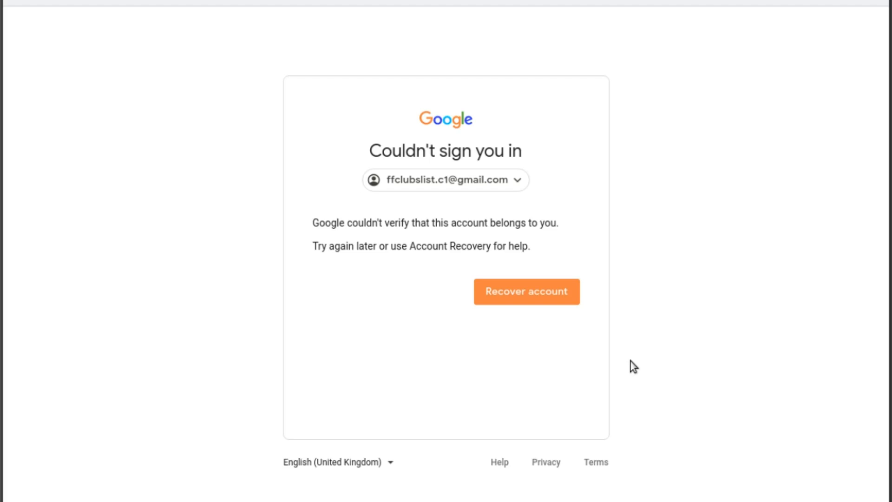
{"action": "mouse_move", "coordinate": [386, 97]}
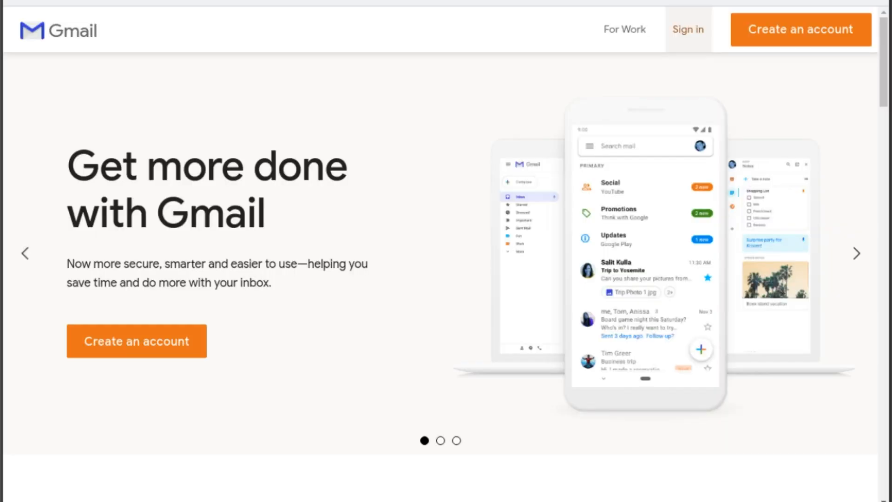
{"action": "mouse_move", "coordinate": [410, 222]}
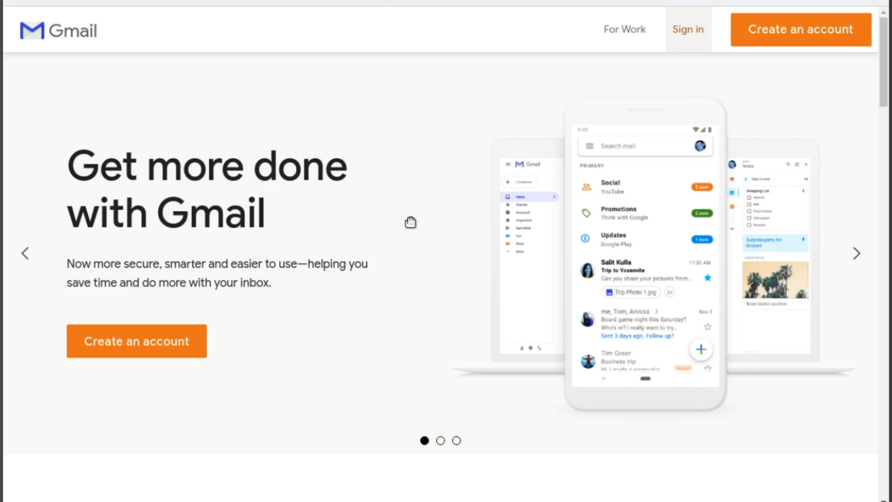
{"action": "mouse_move", "coordinate": [409, 225]}
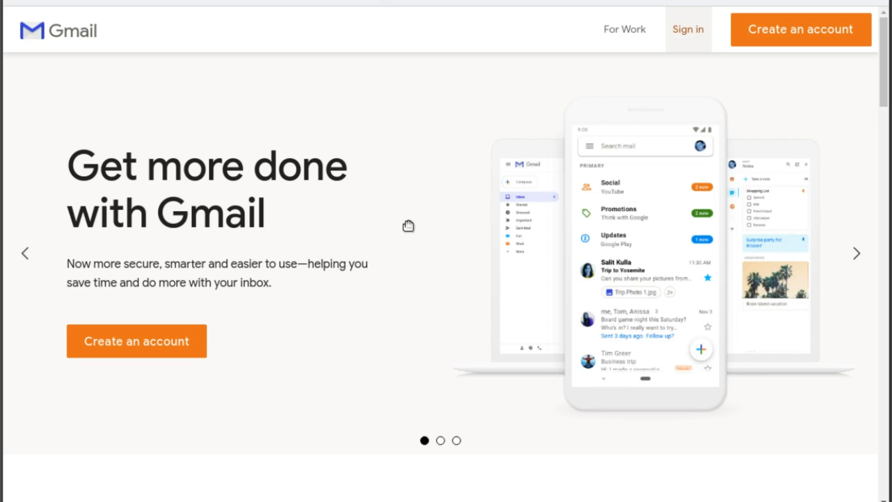
{"action": "mouse_move", "coordinate": [256, 238]}
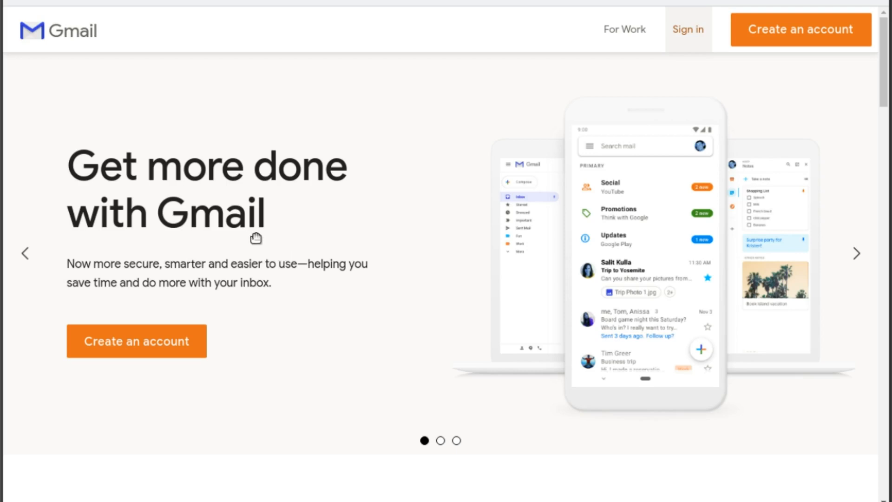
{"action": "mouse_move", "coordinate": [316, 241]}
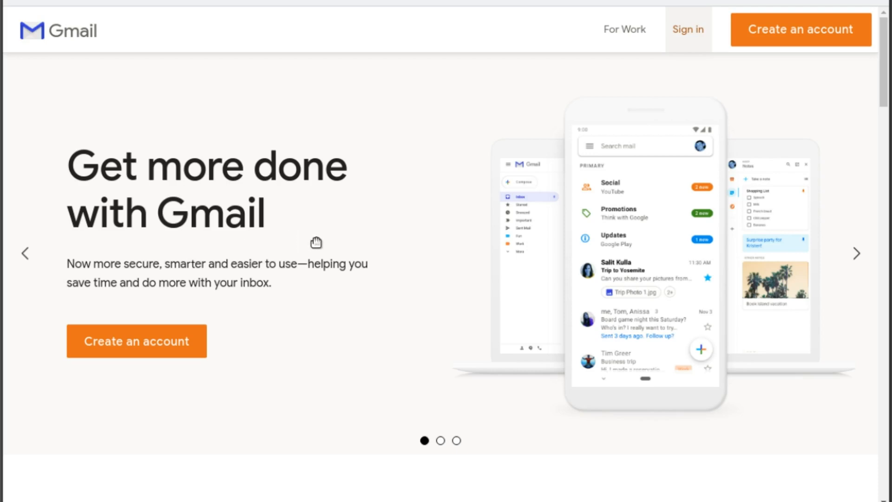
{"action": "mouse_move", "coordinate": [296, 247]}
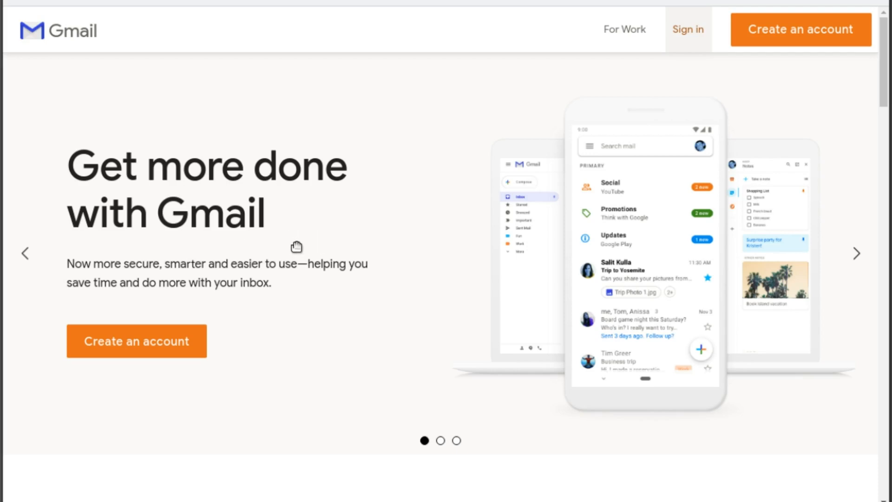
{"action": "mouse_move", "coordinate": [310, 426]}
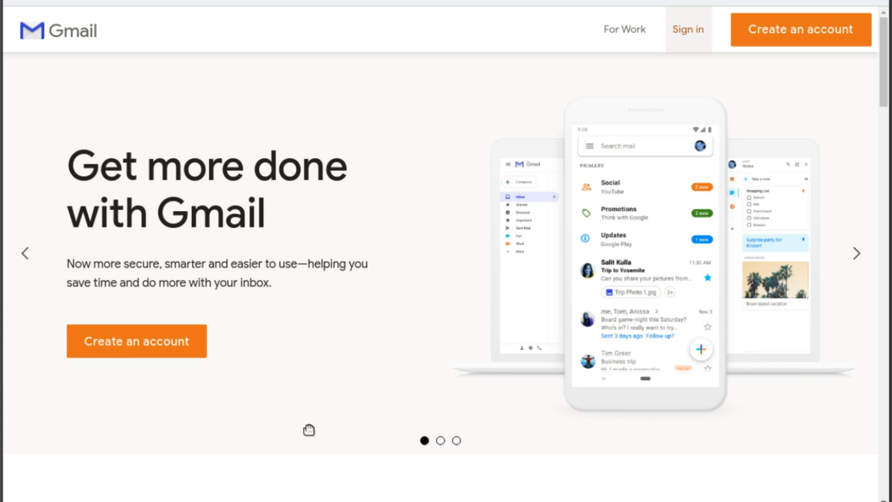
{"action": "mouse_move", "coordinate": [290, 463]}
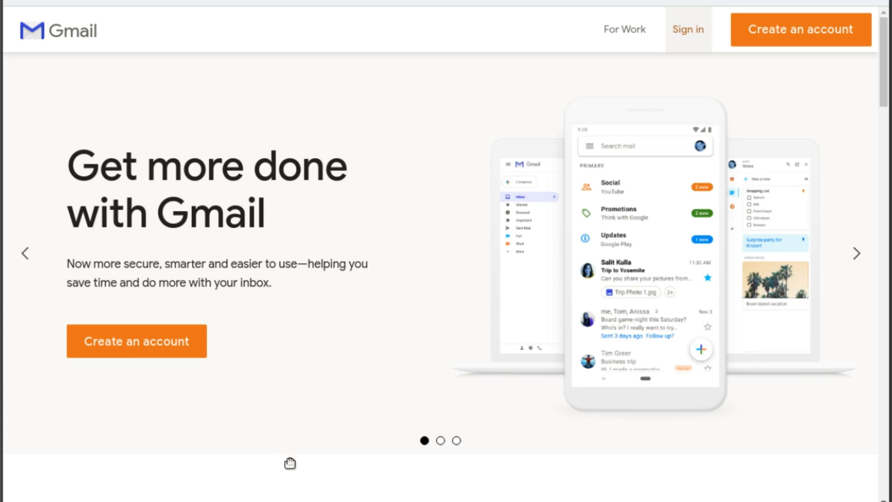